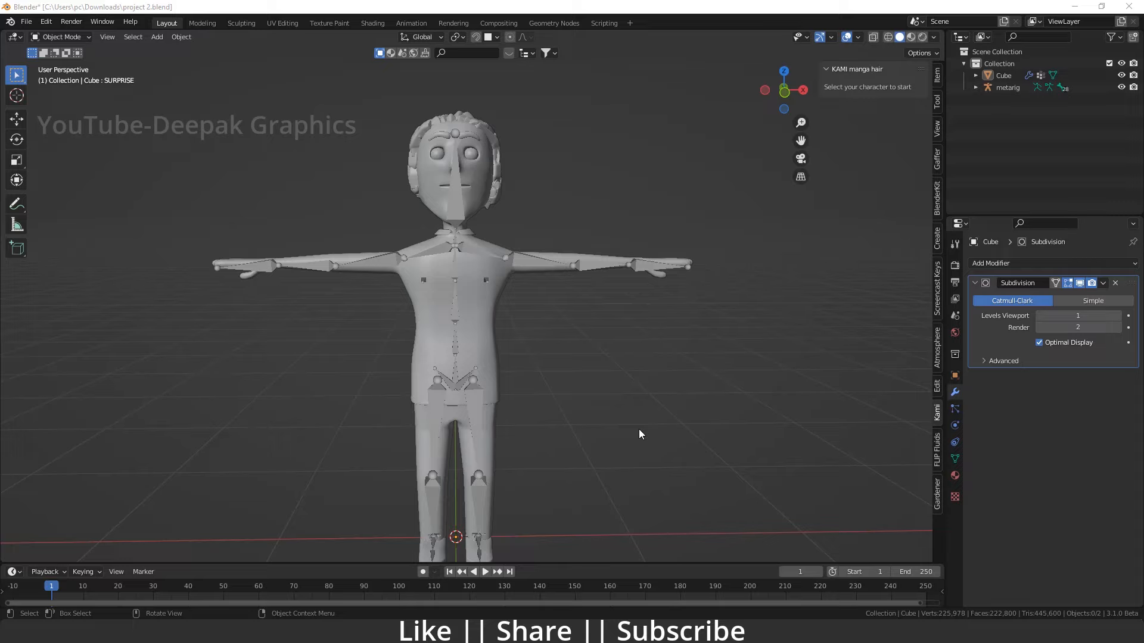
mouse_move(216, 390)
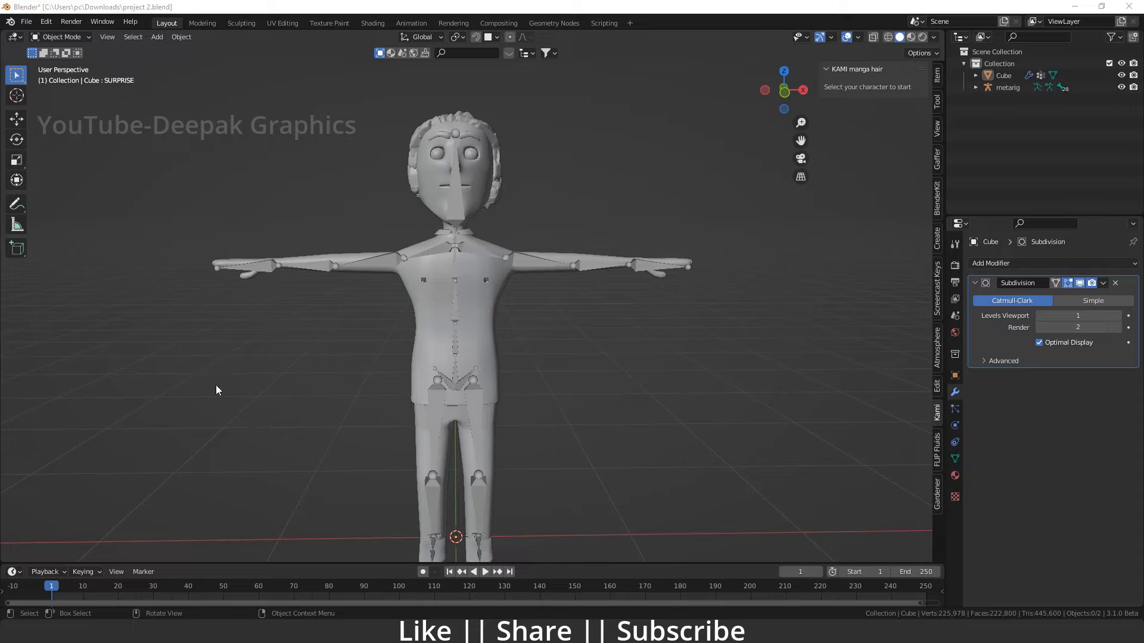
Parent the character mesh to the metarig with automatic weights, getting a bone heat weighting warning
left_click(453, 349)
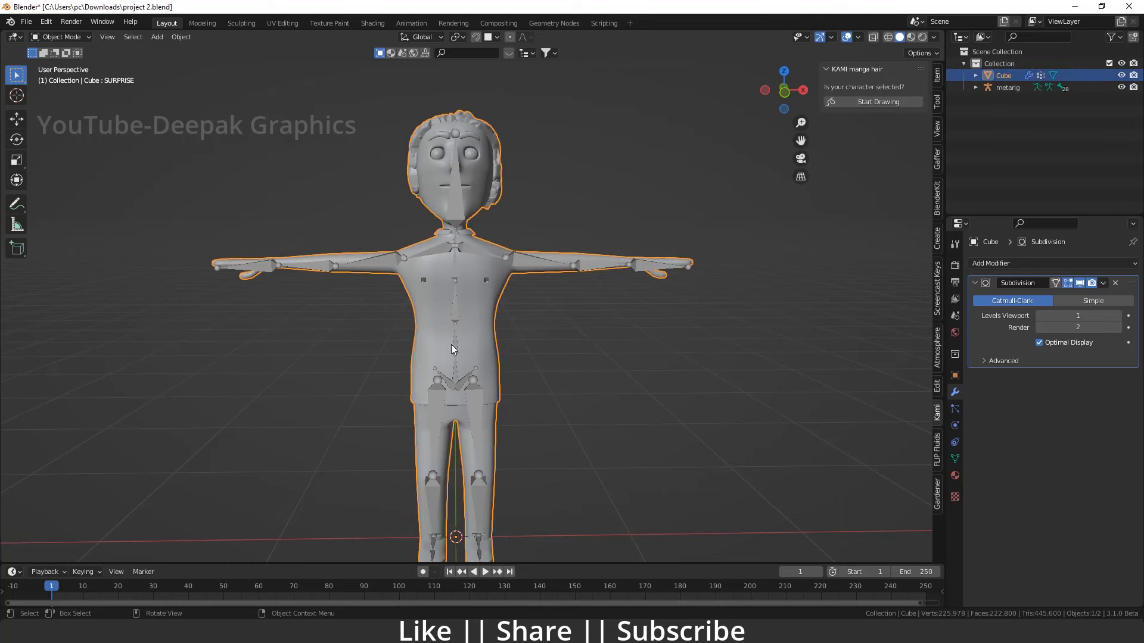
left_click(1007, 87)
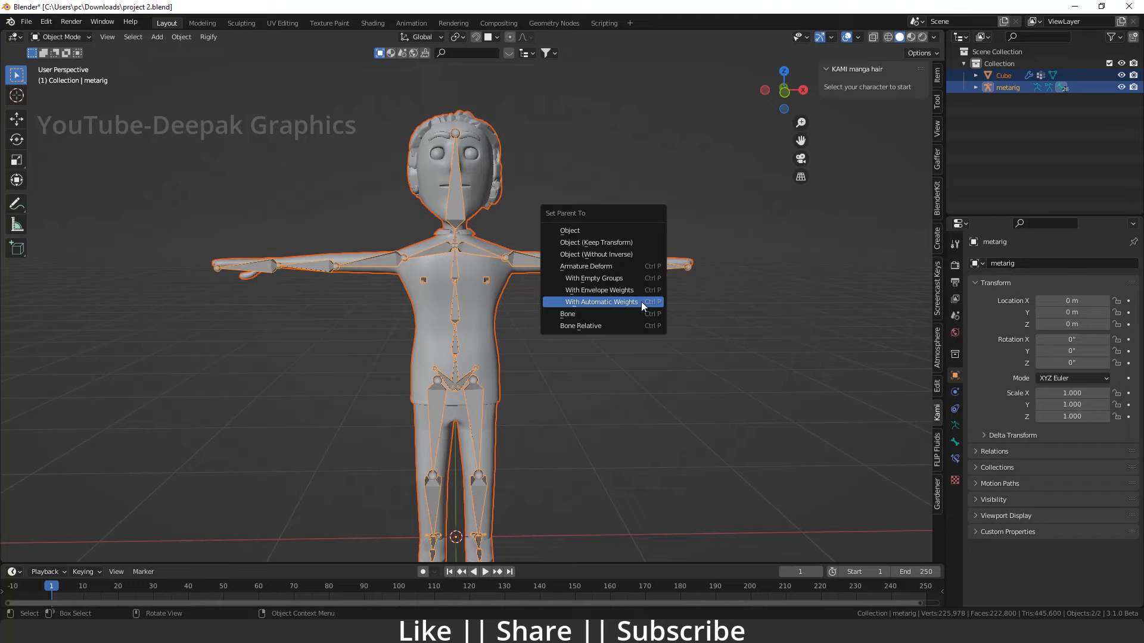
mouse_move(626, 306)
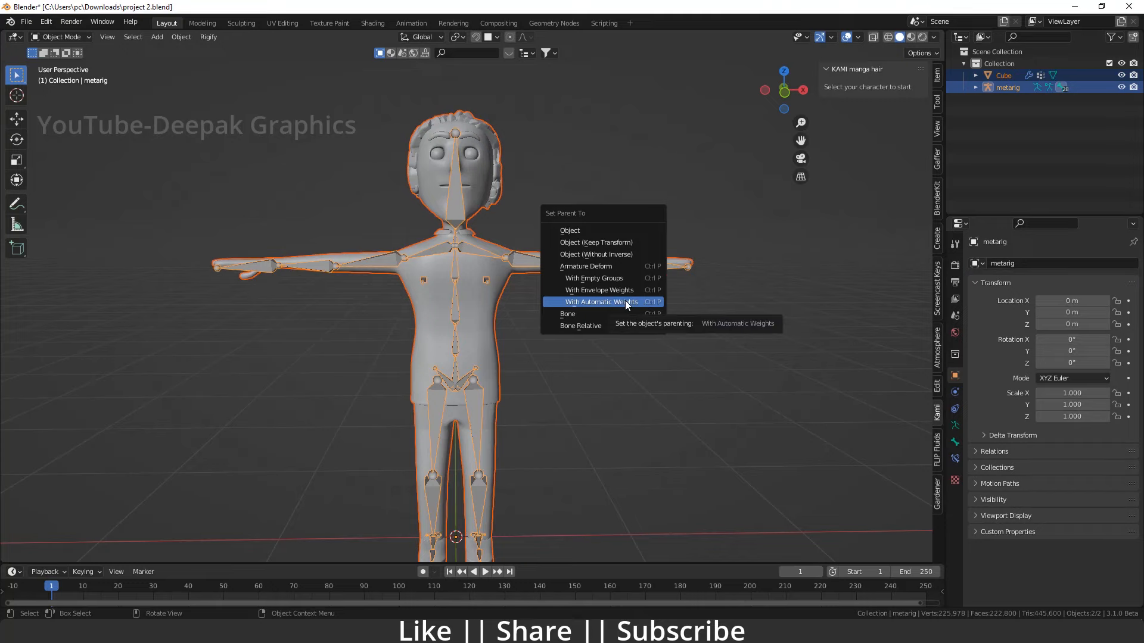
left_click(598, 302)
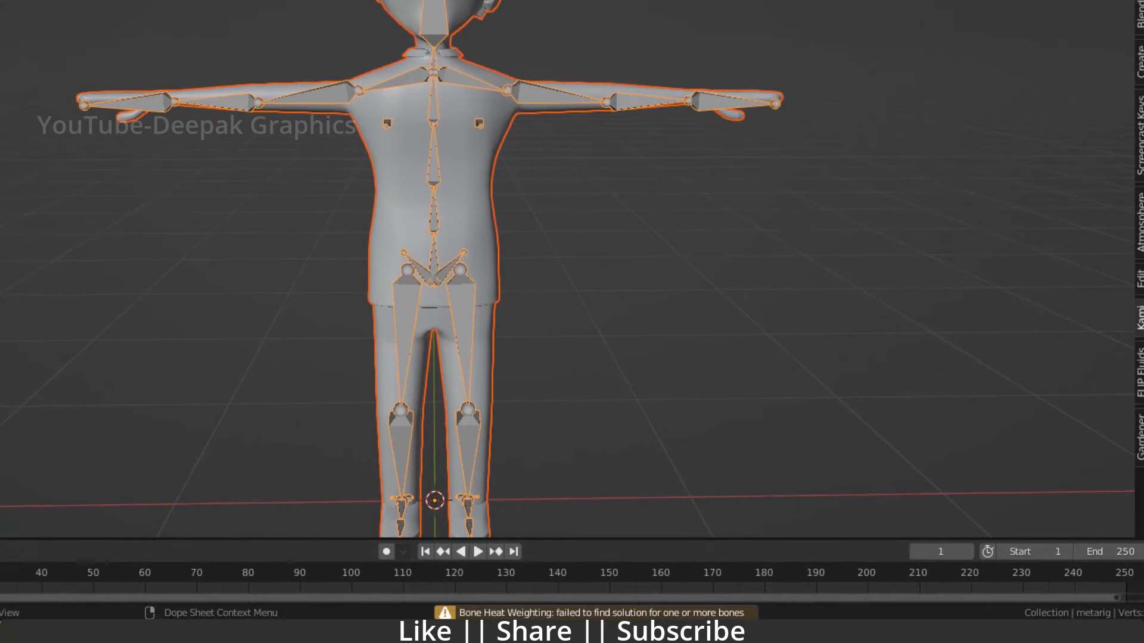
mouse_move(526, 612)
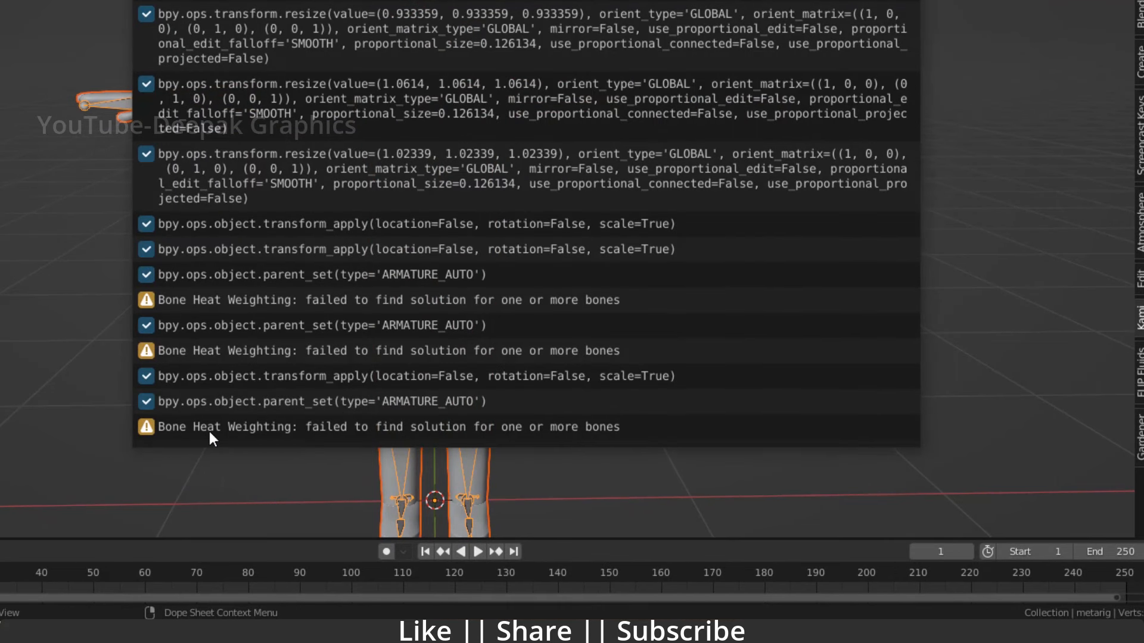
mouse_move(437, 441)
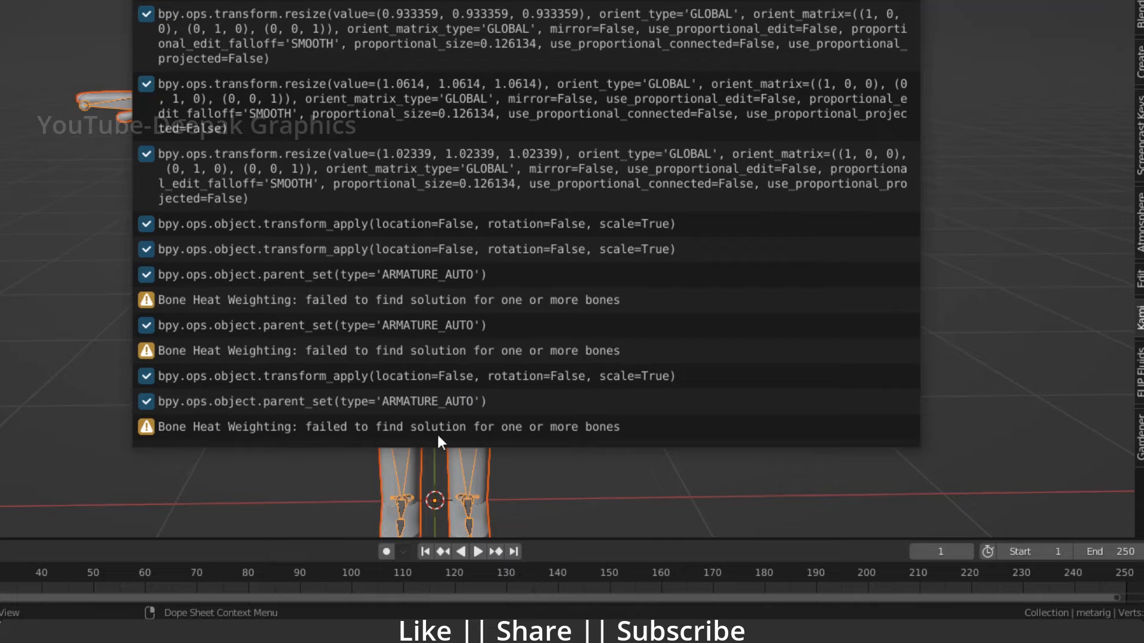
mouse_move(568, 441)
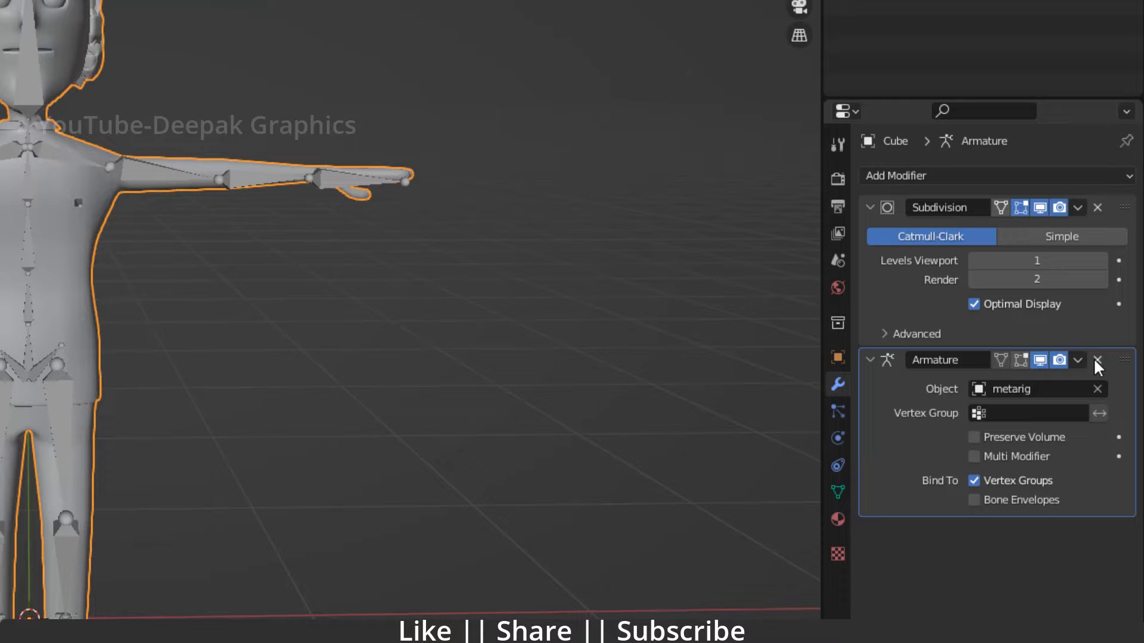
Remove the Armature modifier from the character mesh and reselect the mesh
left_click(1098, 366)
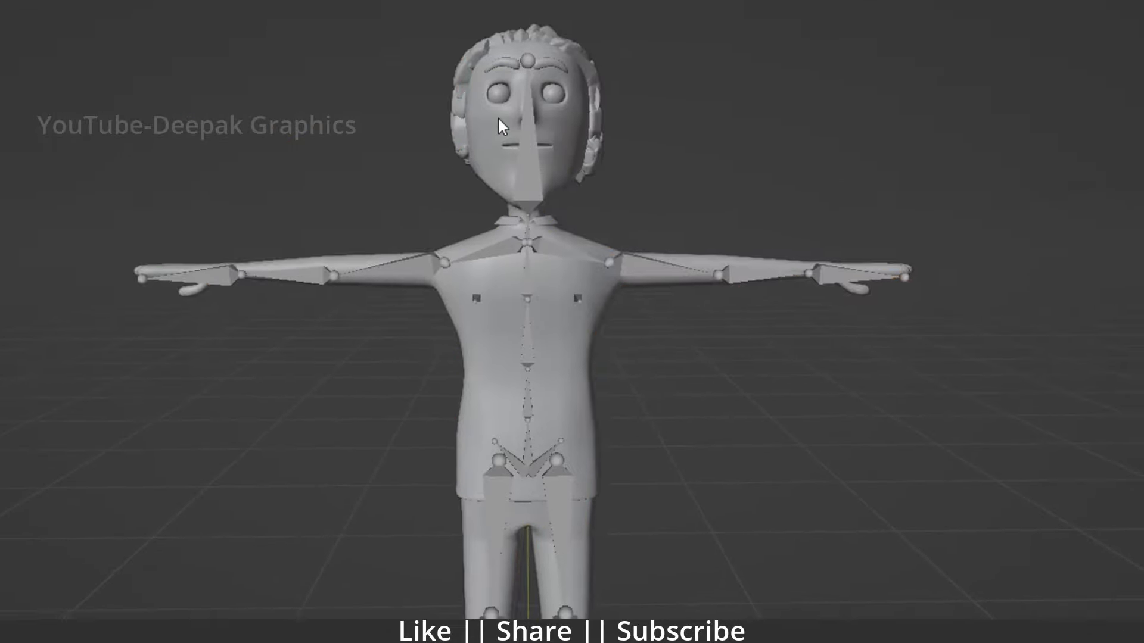
left_click(293, 60)
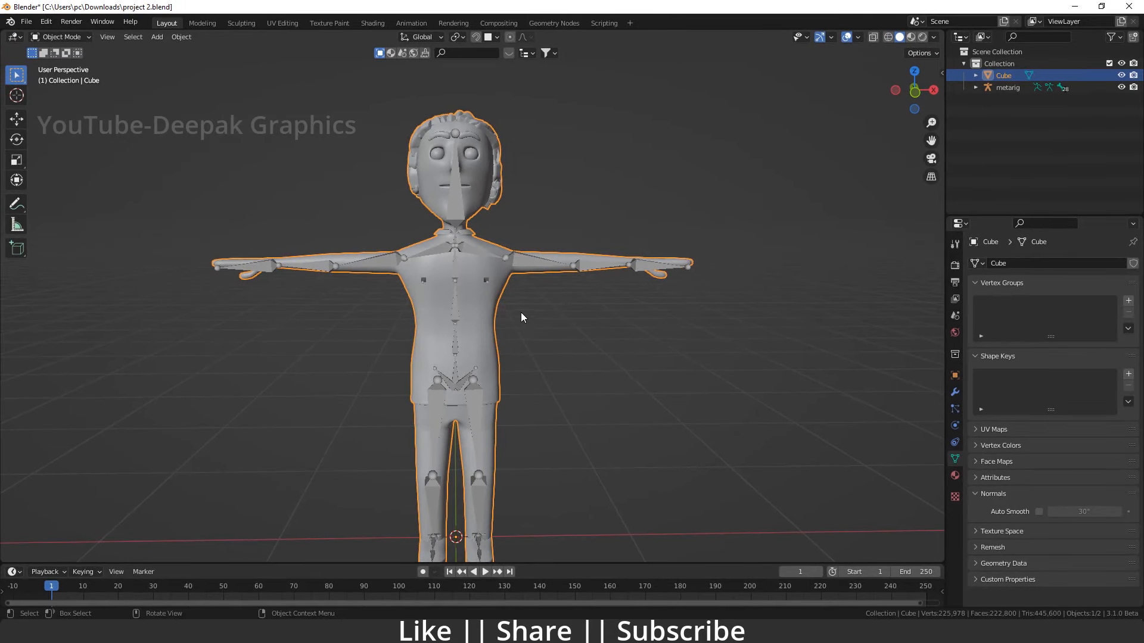
Enter edit mode on the character mesh and select all its vertices
key("Tab")
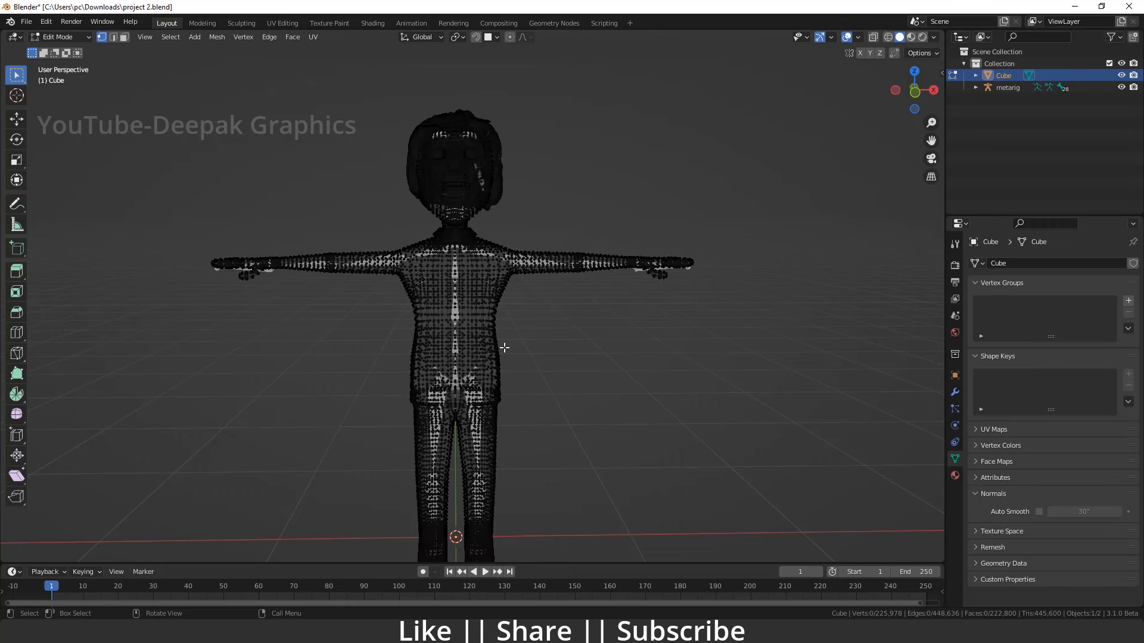
key("a")
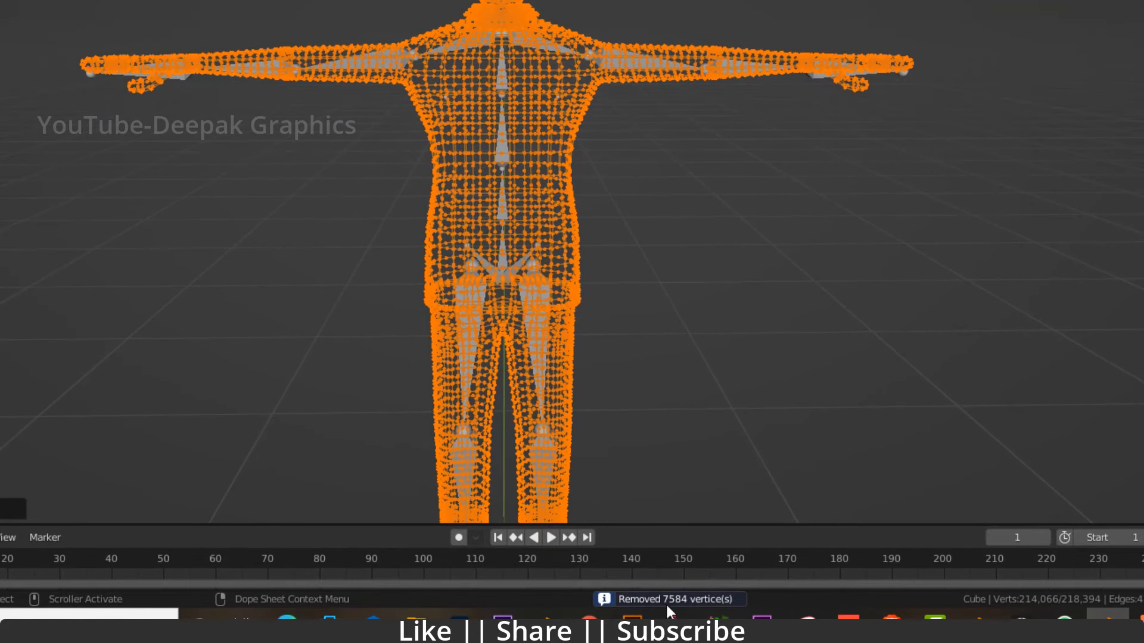
mouse_move(684, 609)
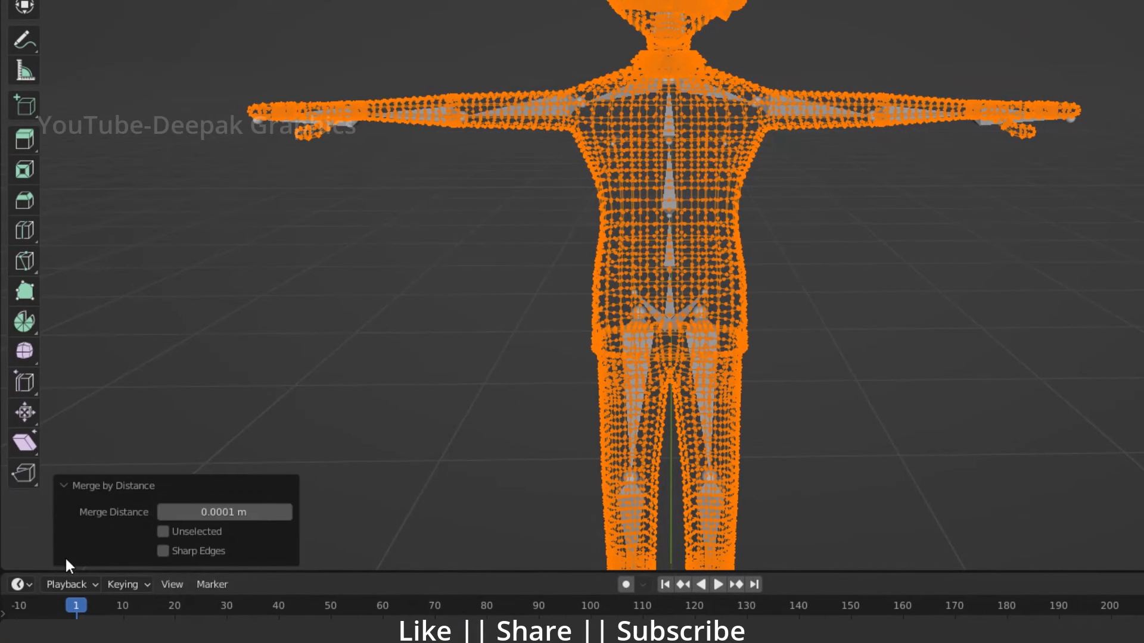
mouse_move(224, 511)
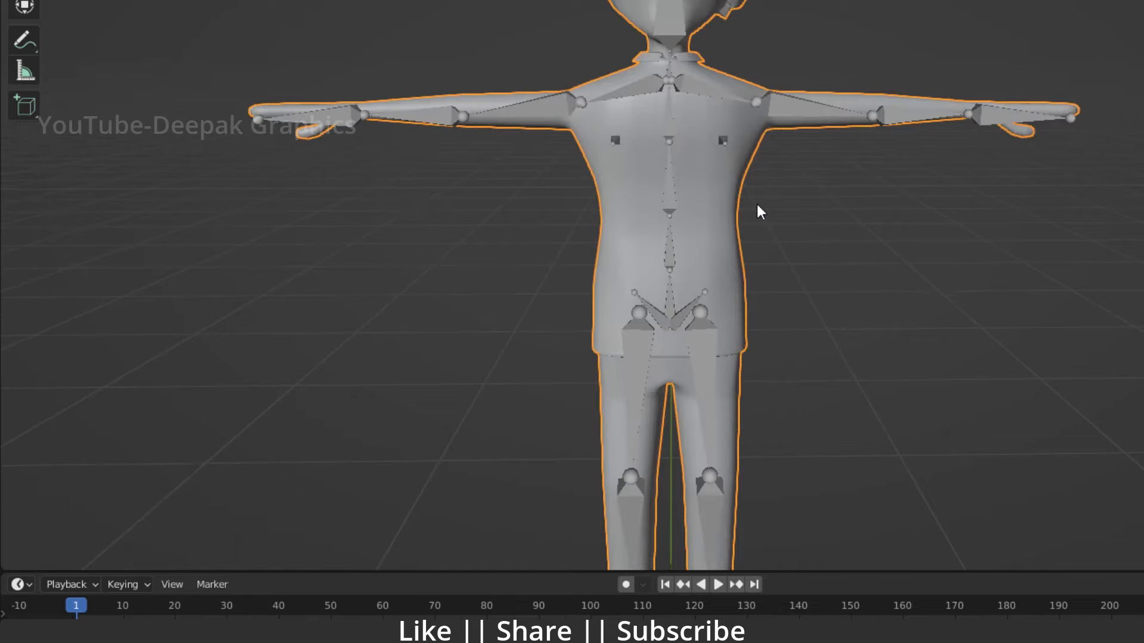
mouse_move(806, 206)
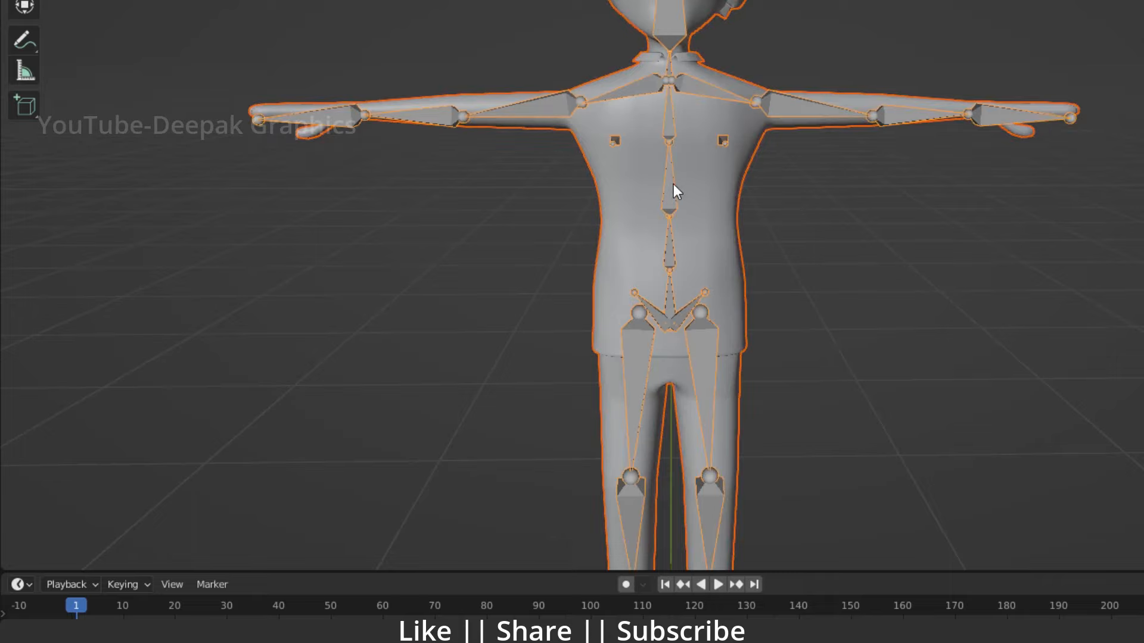
Re-parent the cleaned mesh to the metarig with automatic weights, producing bone-named vertex groups
key("ctrl+p")
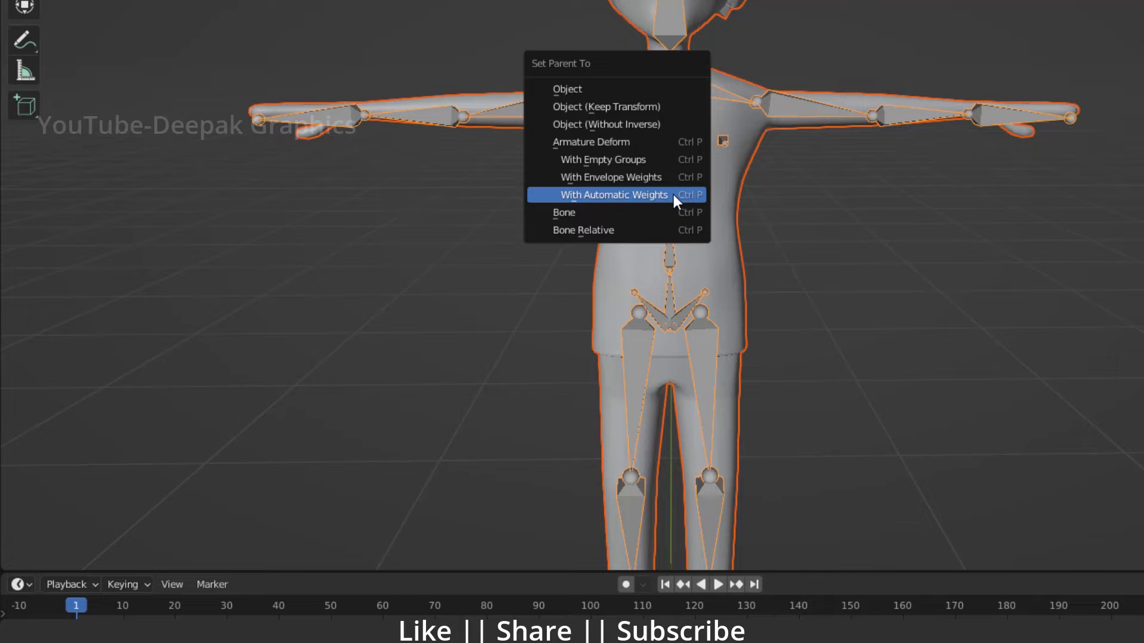
left_click(614, 194)
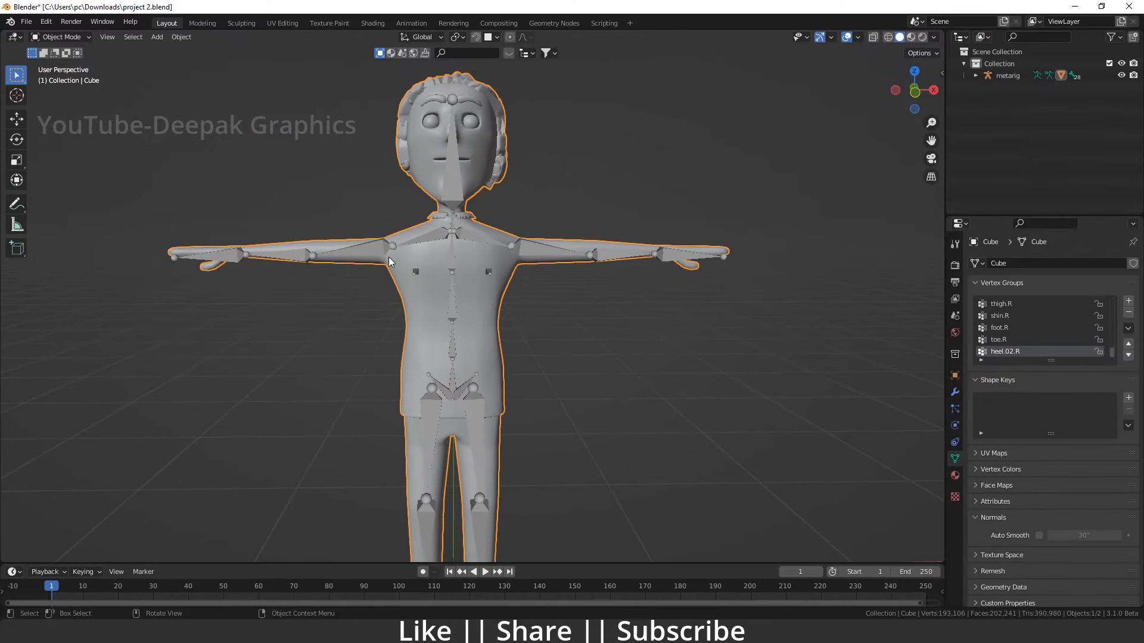
left_click(62, 37)
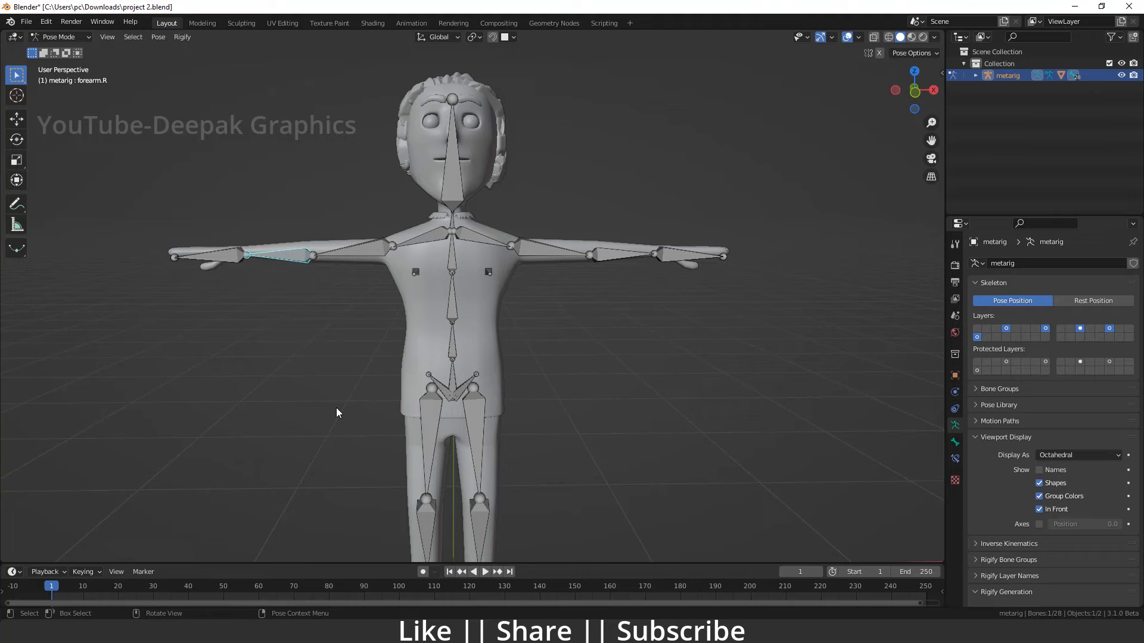
left_click(58, 37)
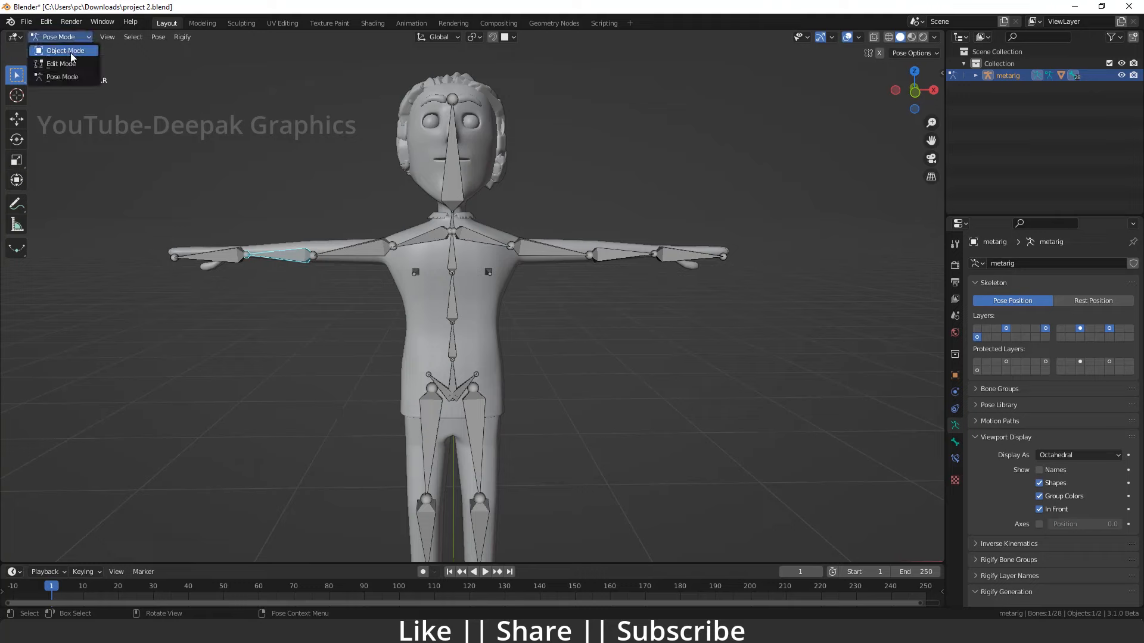
left_click(64, 50)
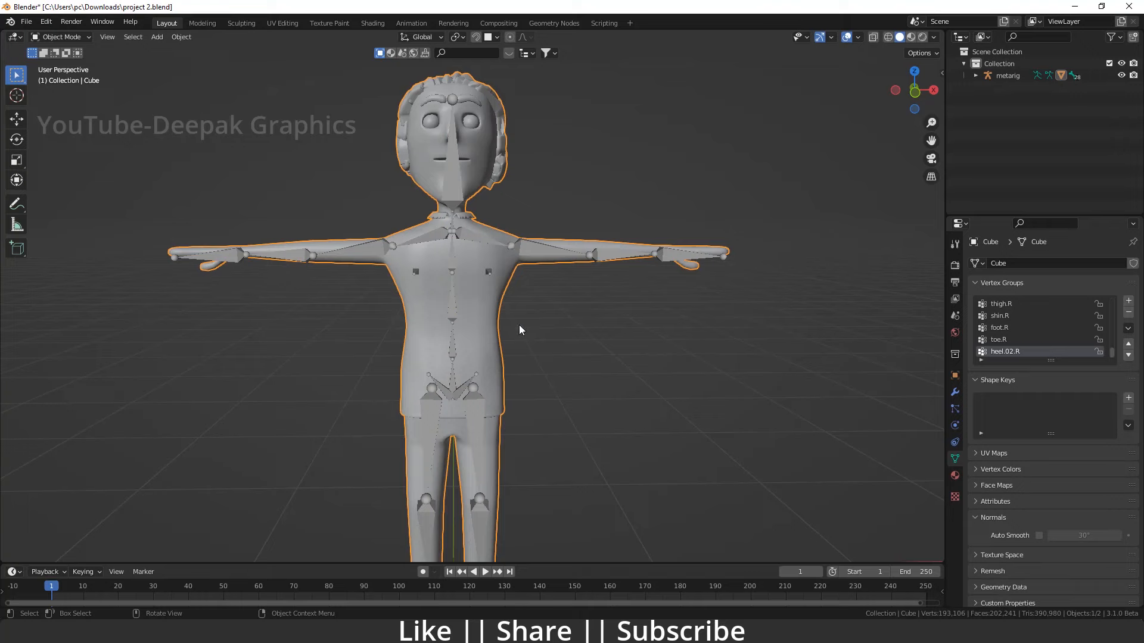
mouse_move(513, 314)
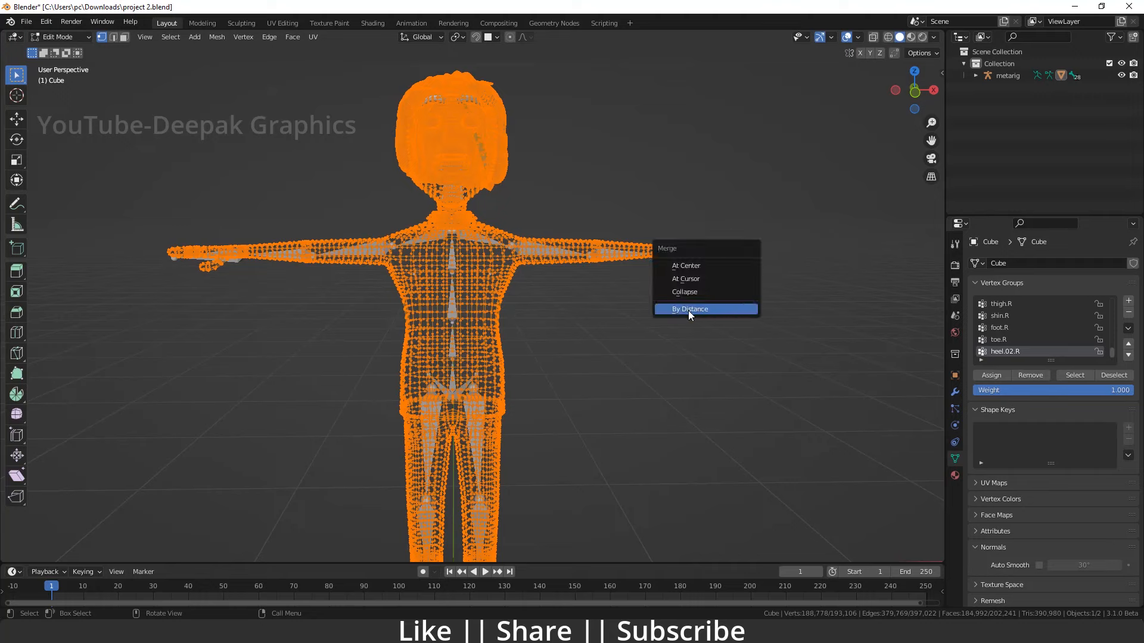
Merge the whole mesh by distance again at 0.0001 m, removing 0 vertices
left_click(690, 308)
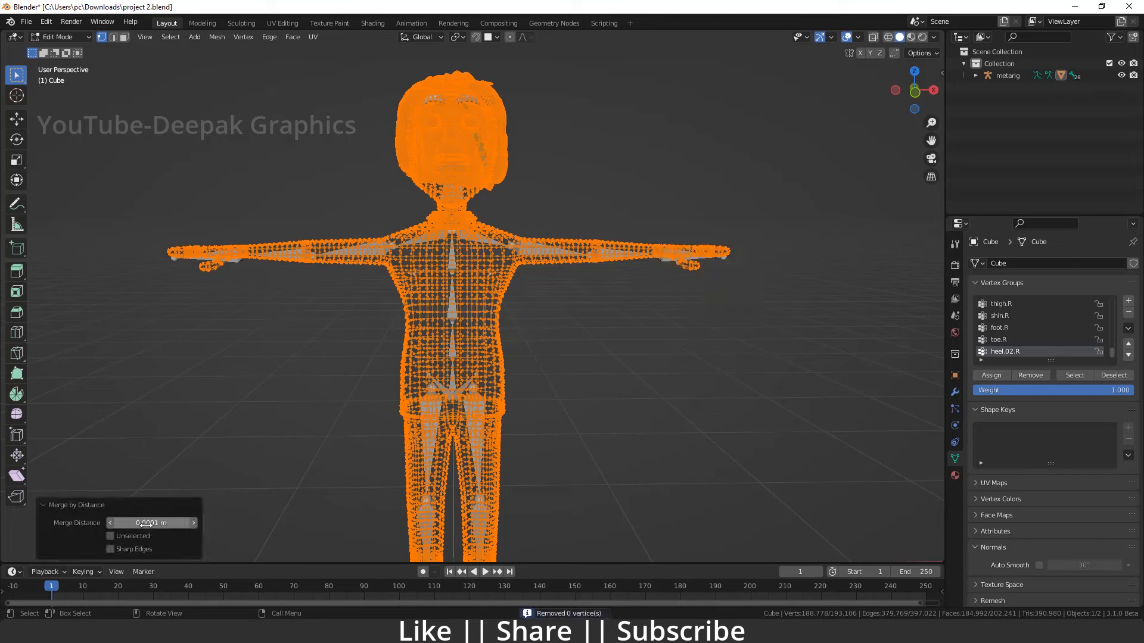
left_click(151, 523)
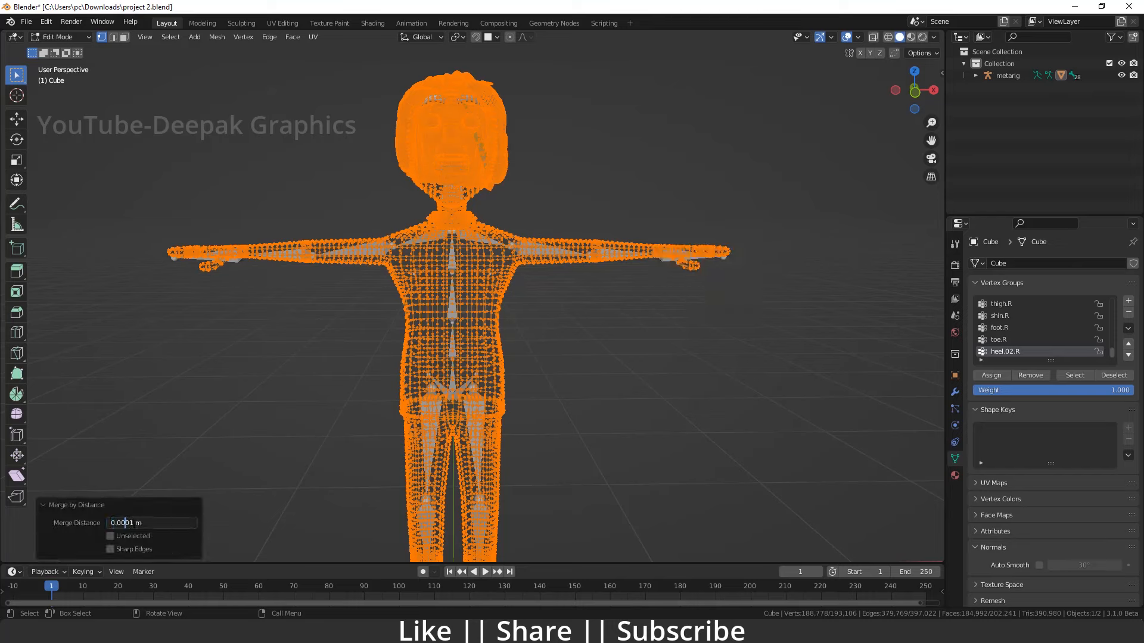